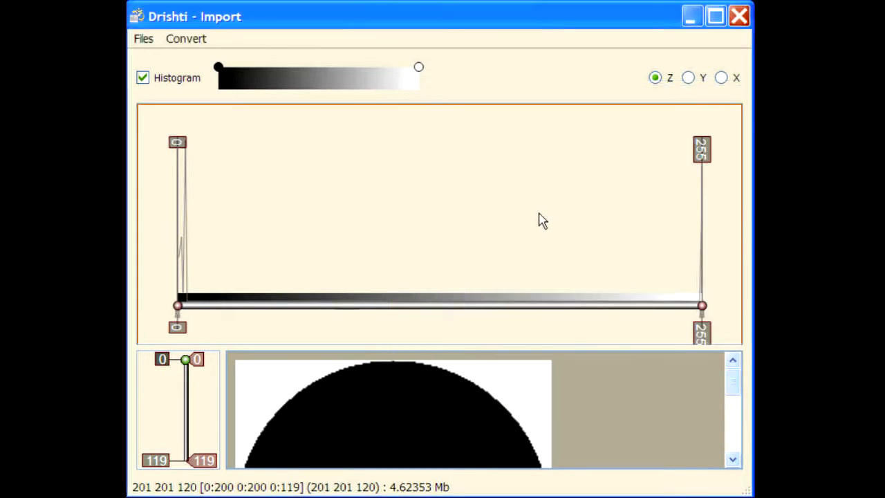
mouse_move(290, 307)
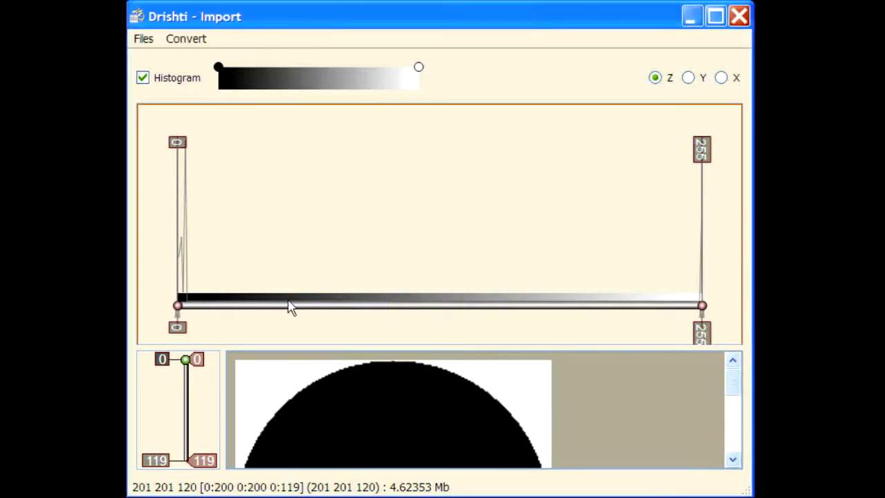
mouse_move(291, 228)
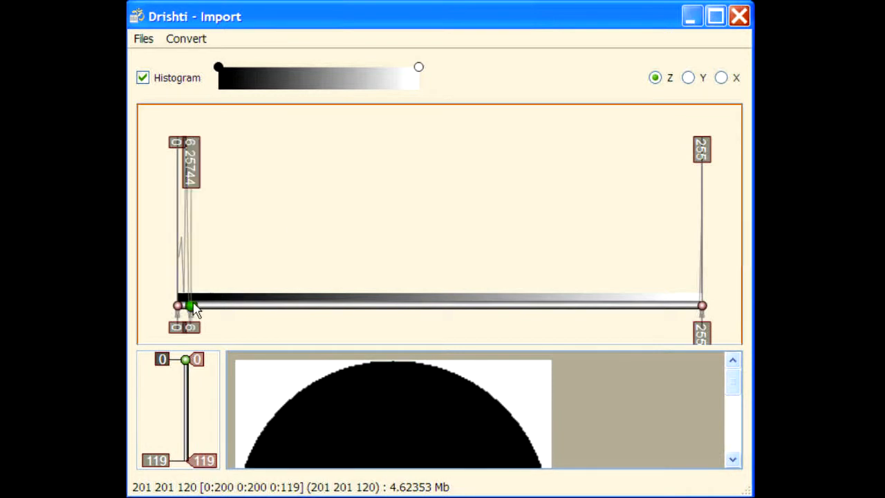
- Place a new histogram range marker at intensity 244
drag(190, 305, 560, 305)
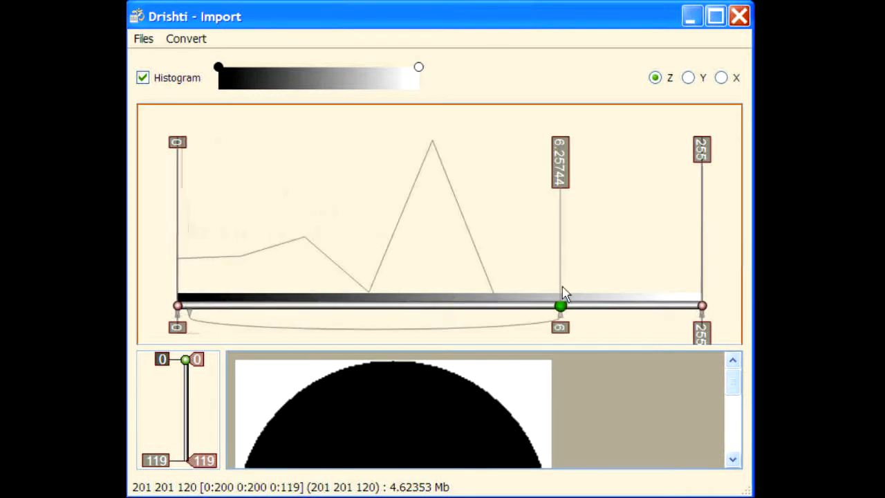
drag(560, 306, 667, 305)
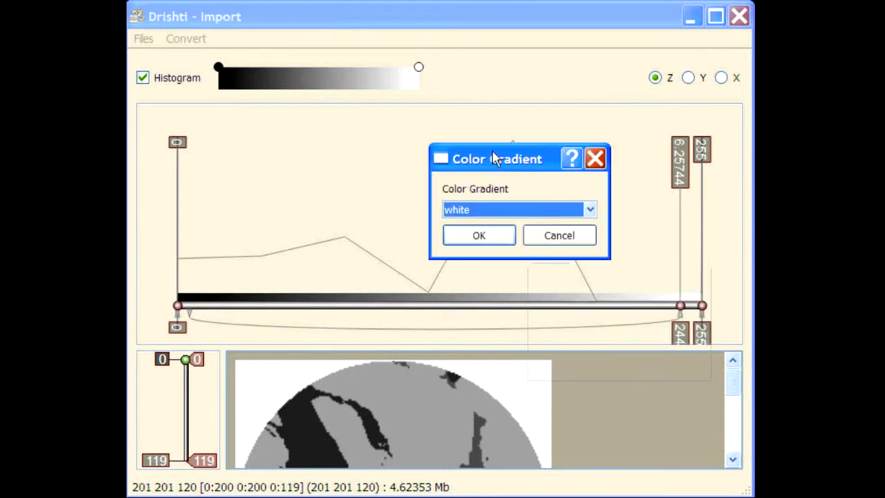
- Apply the cream-brown gradient, hide the histogram and step the slices back to 50
click(589, 210)
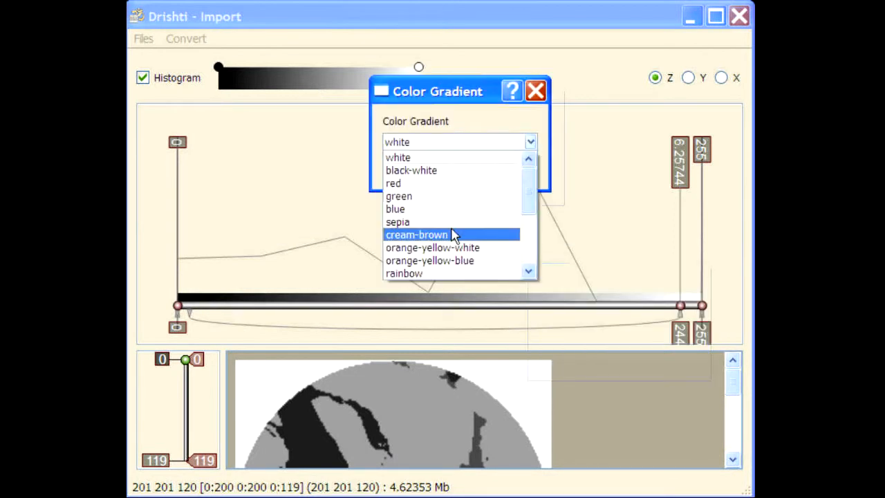
click(416, 235)
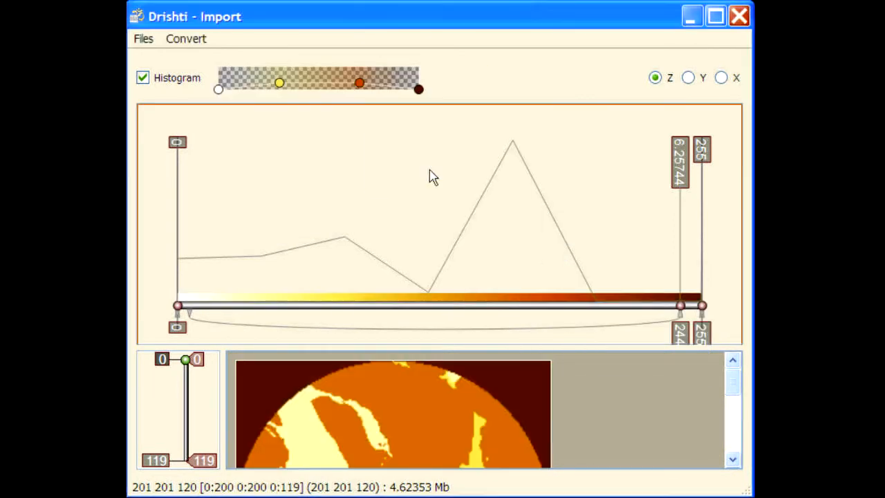
click(143, 78)
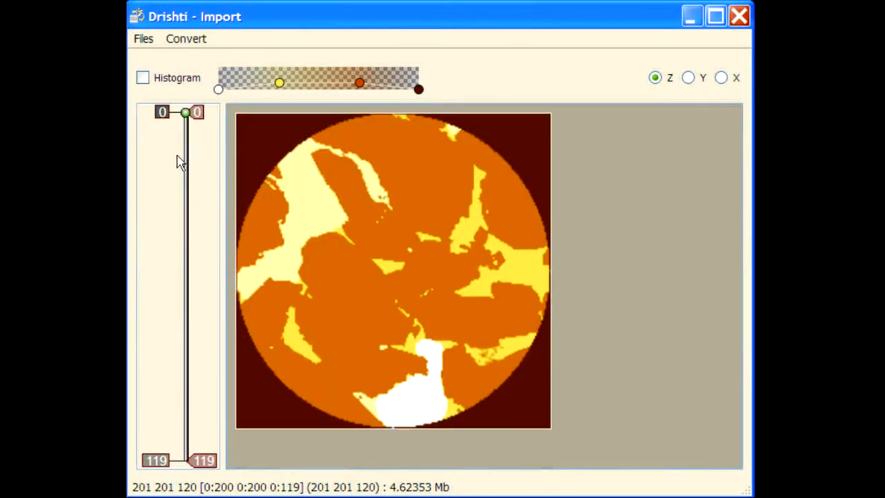
drag(187, 112, 186, 384)
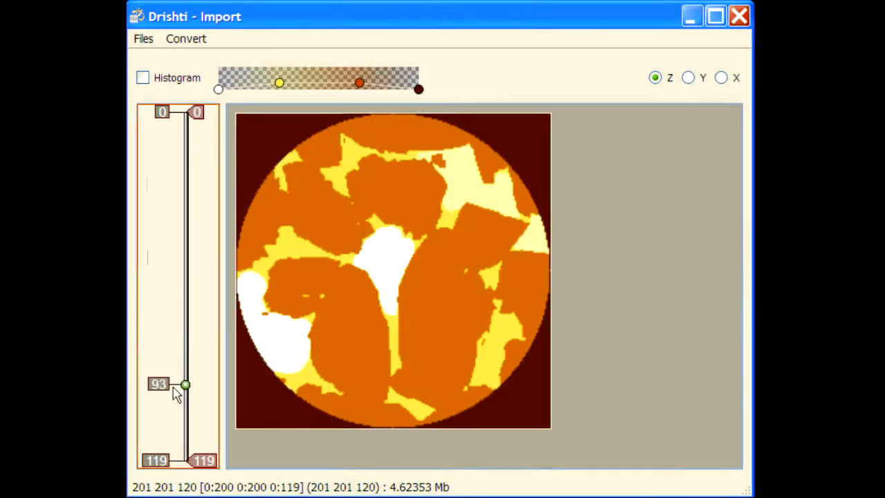
drag(185, 384, 185, 152)
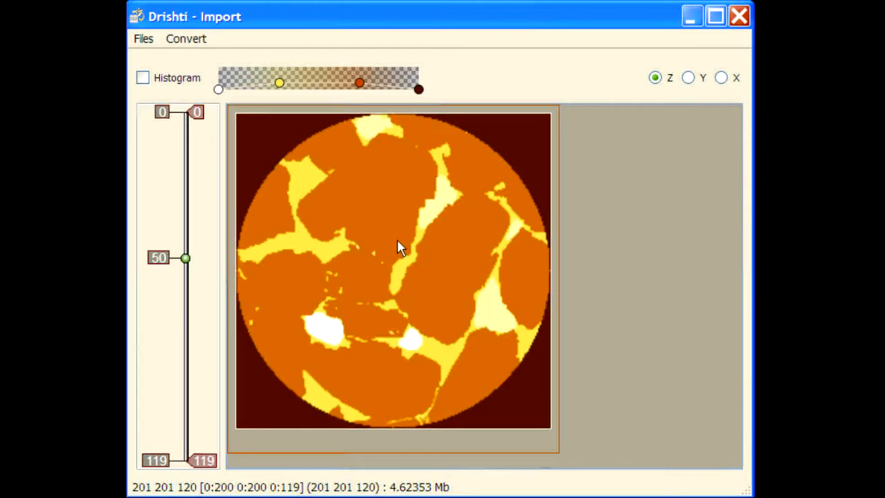
mouse_move(367, 279)
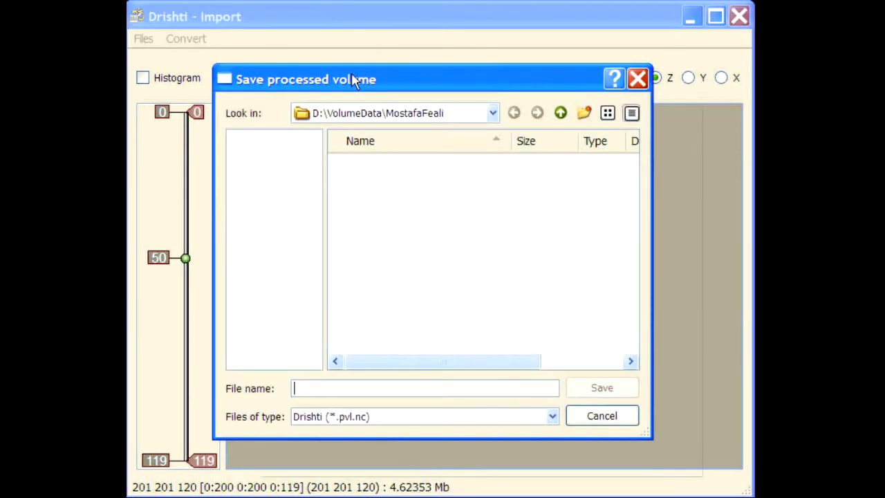
- Save the processed volume as positive.pvl.nc with default slice order, no subsampling and voxel size 1 1 1
text(prosi)
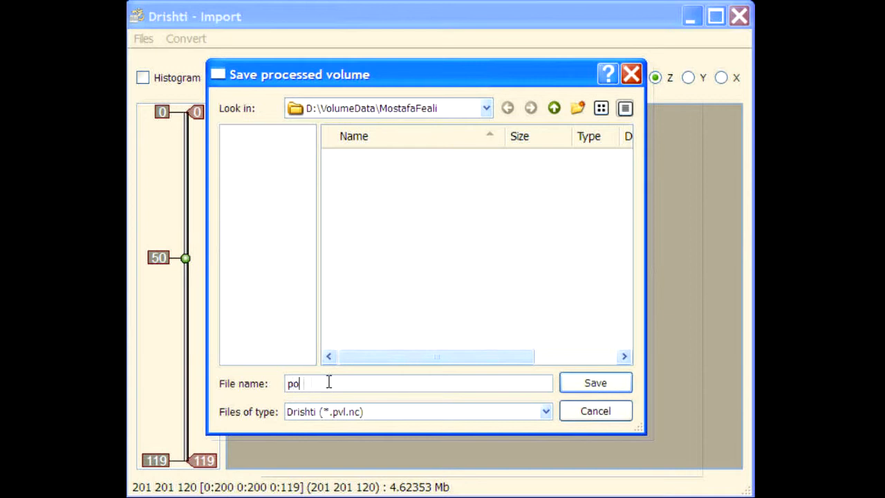
click(594, 381)
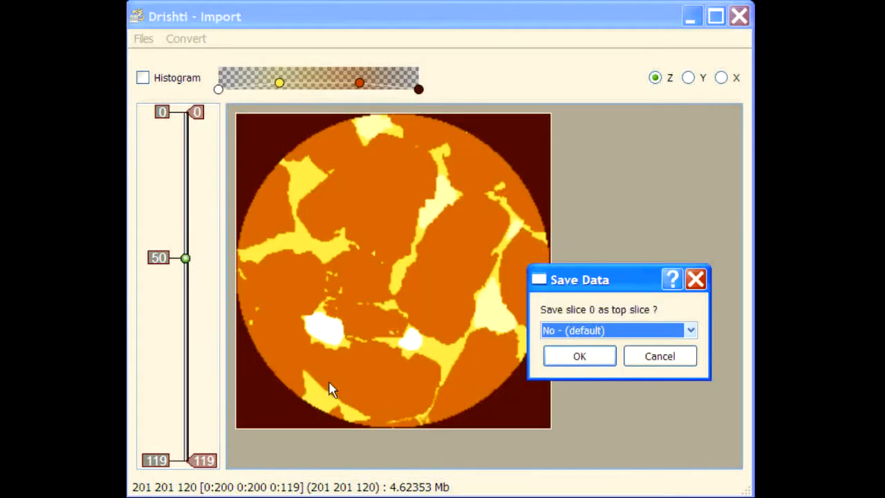
click(578, 356)
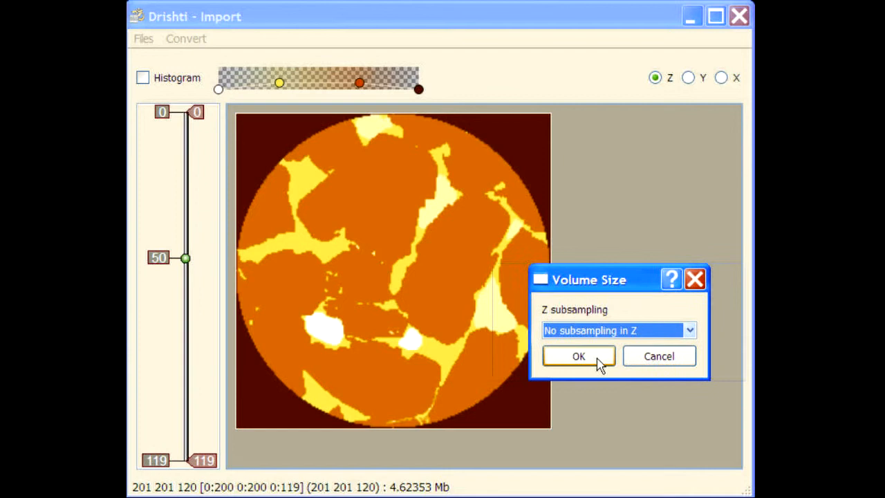
click(578, 356)
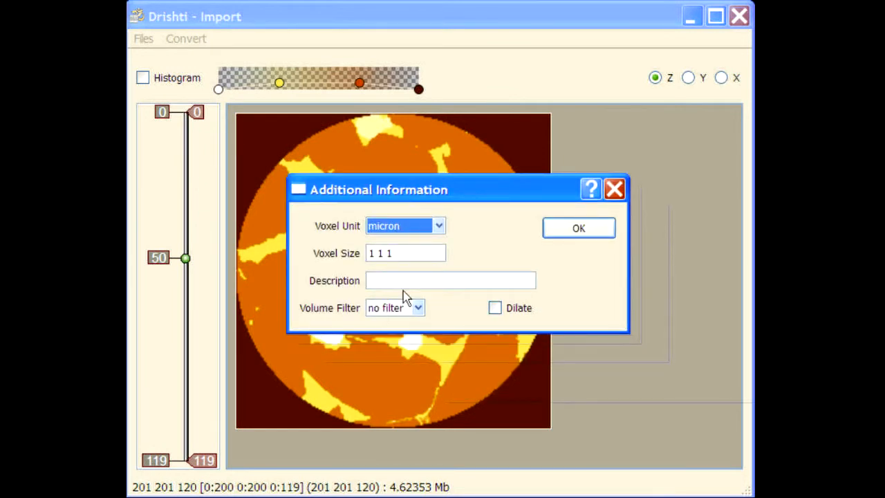
click(578, 227)
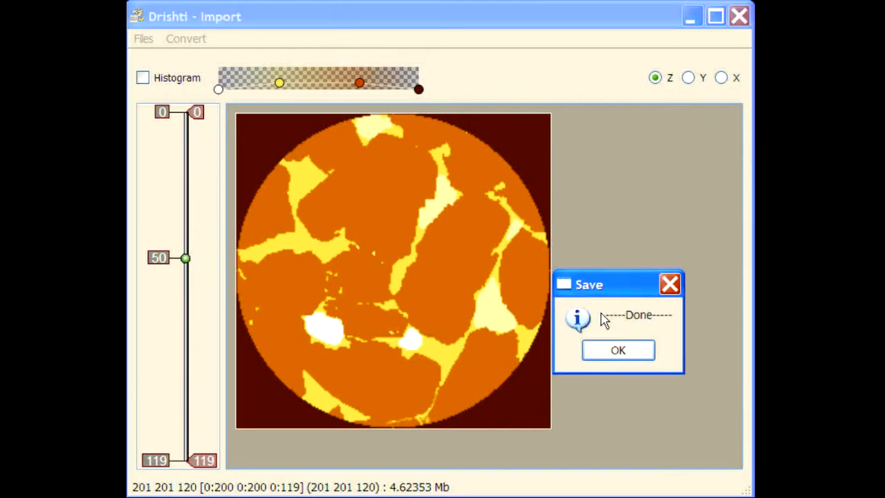
click(616, 350)
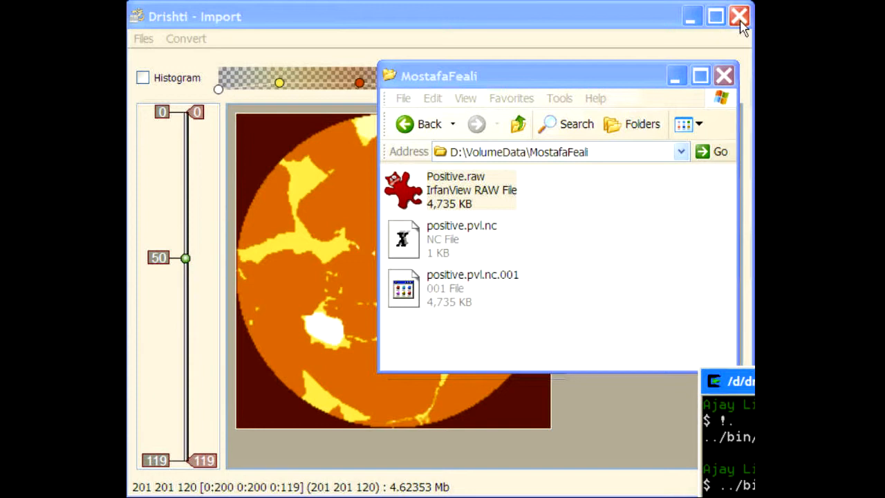
- Close the Drishti Import window after checking the saved files
click(738, 17)
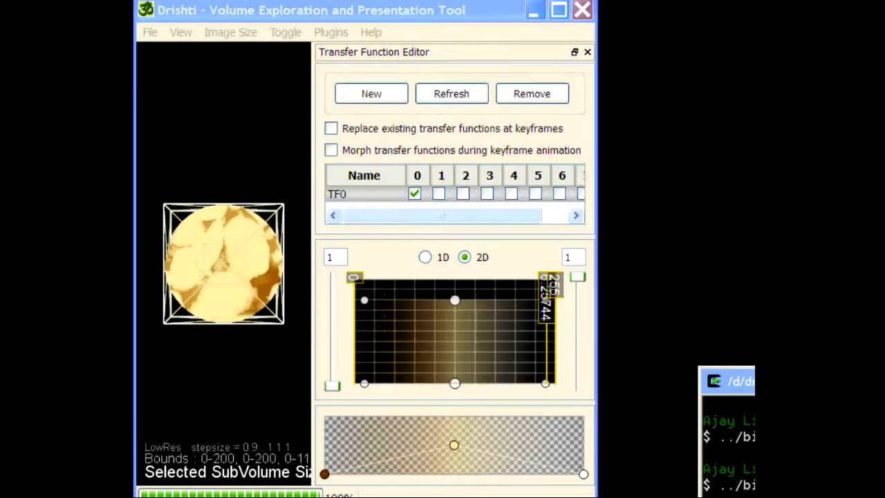
- Switch TF0 to 1D mode and slide its opacity band across pore and grain intensities
click(586, 53)
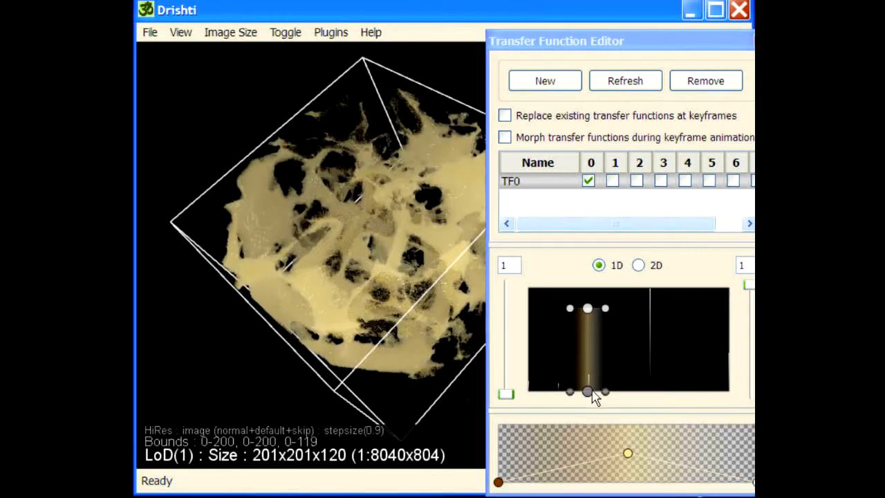
drag(588, 393, 560, 392)
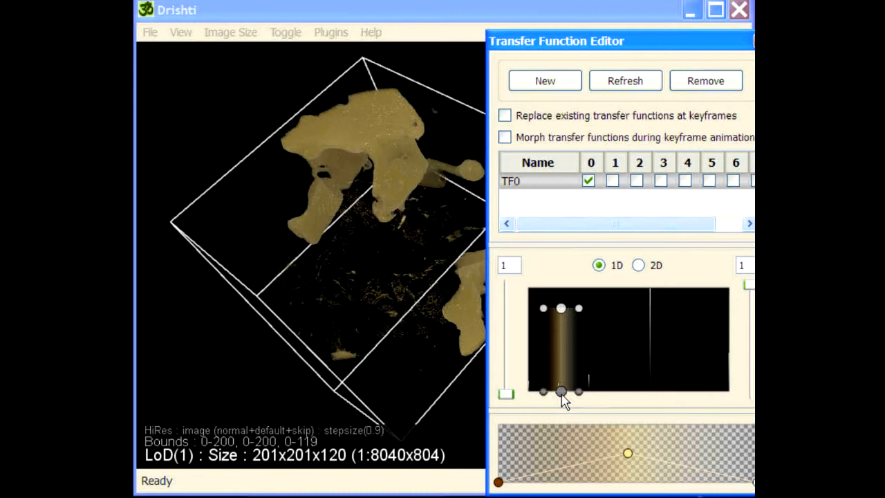
drag(560, 391, 528, 391)
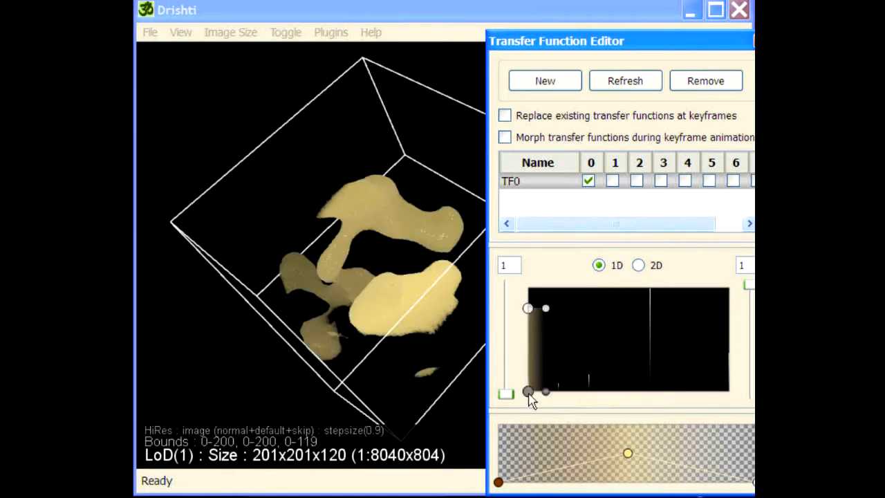
drag(528, 390, 650, 387)
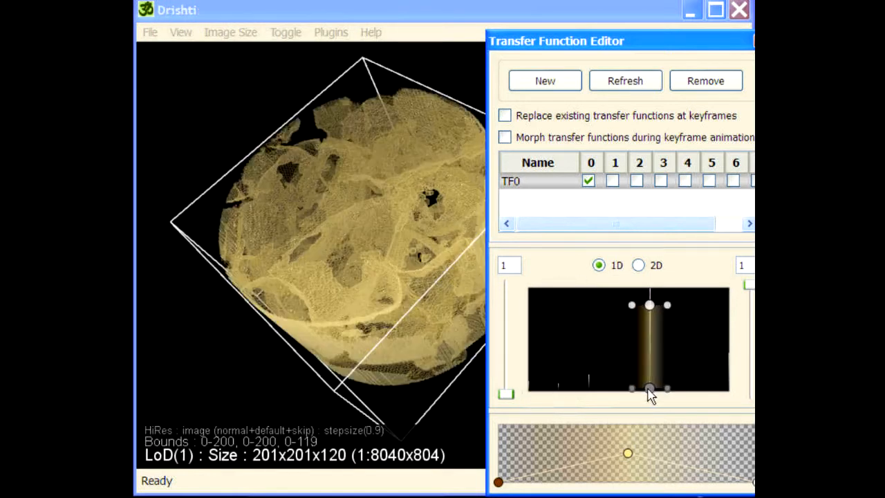
drag(650, 389, 719, 390)
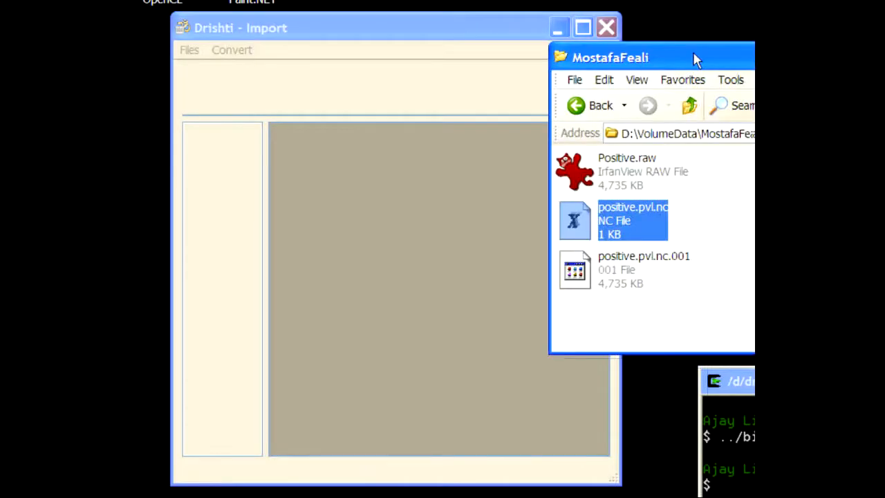
- Load positive.pvl.nc.001 from the data folder into Drishti Import
click(636, 269)
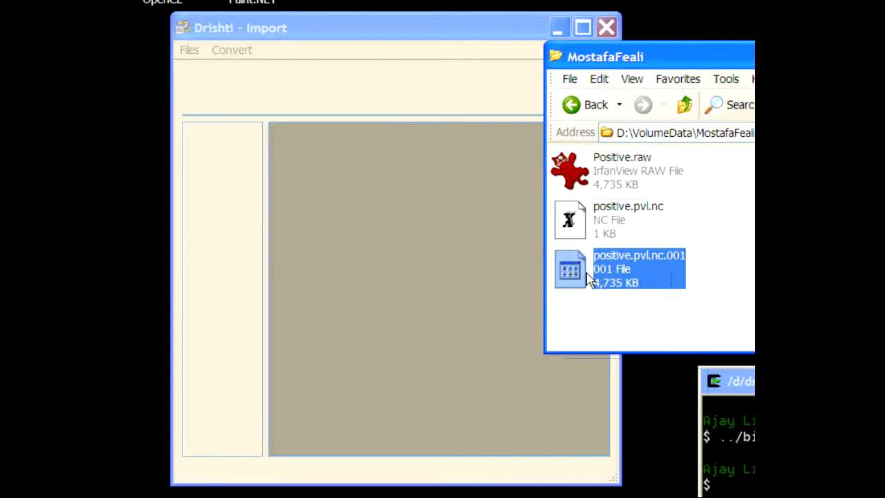
double_click(622, 268)
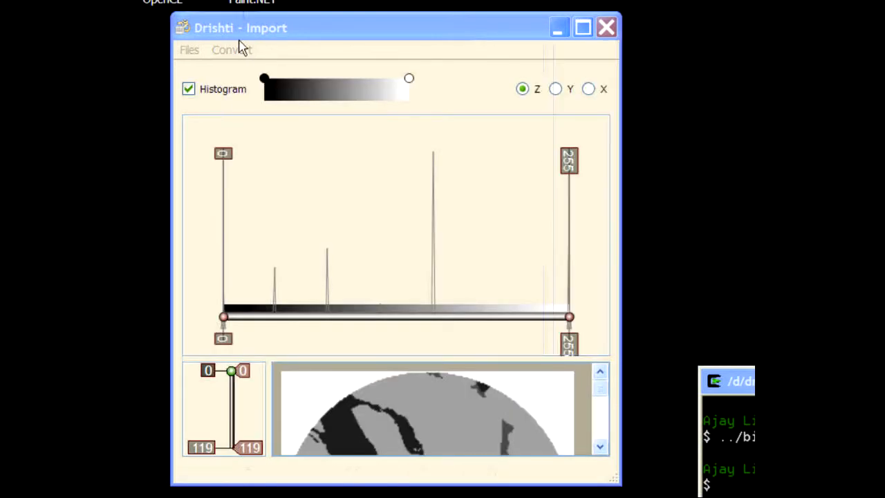
- Save the volume as positive-smooth.pvl.nc with default slice order, full resolution and a 3x3 smoothing filter
click(188, 89)
text(positive-smoth.pvl.nc)
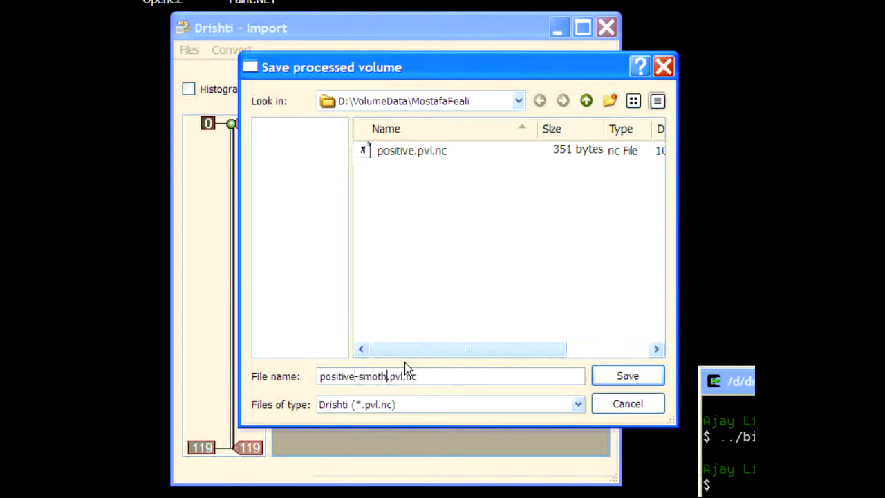
click(627, 376)
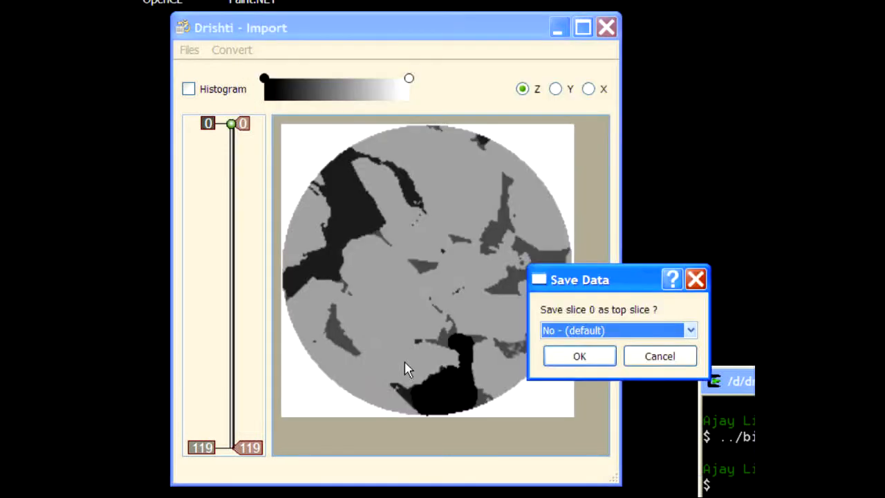
click(578, 355)
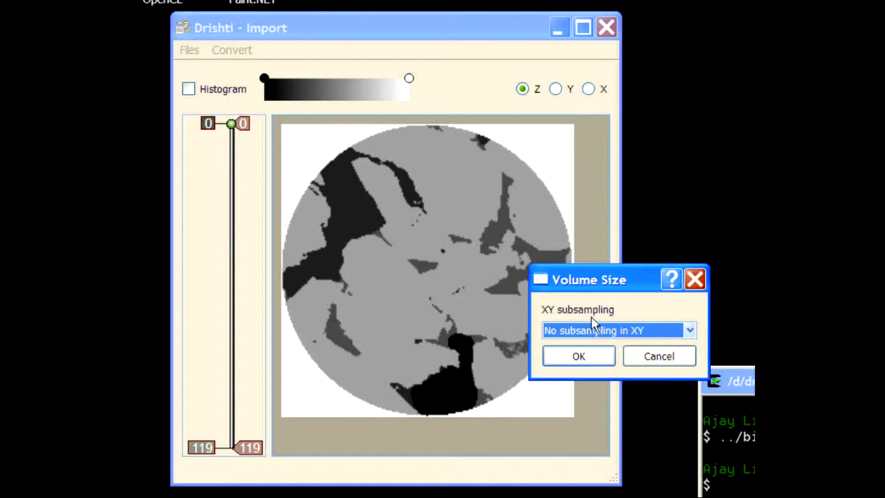
click(578, 355)
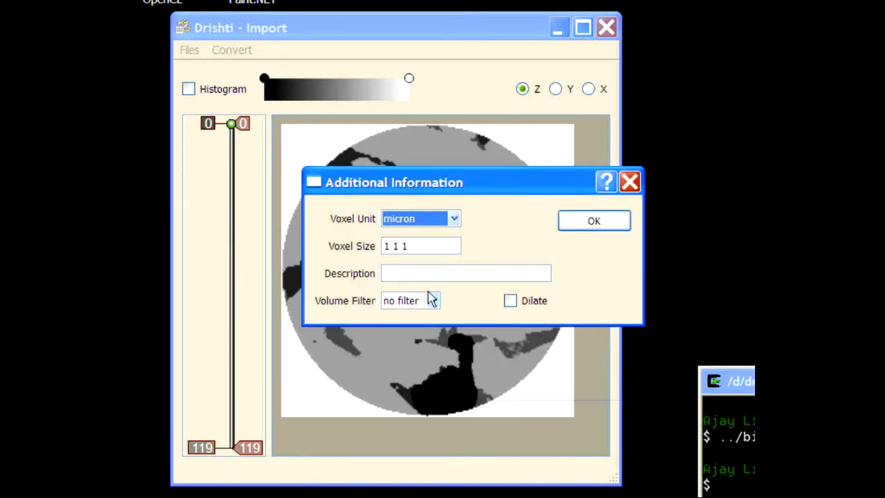
click(410, 300)
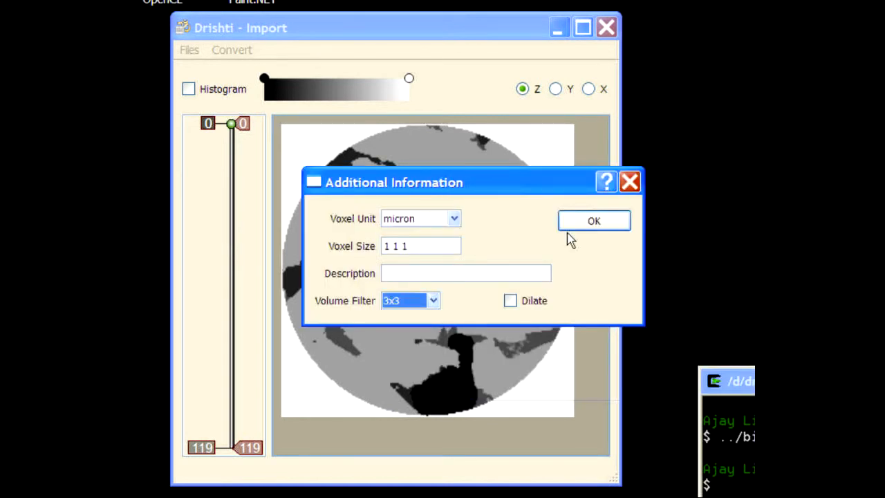
click(593, 221)
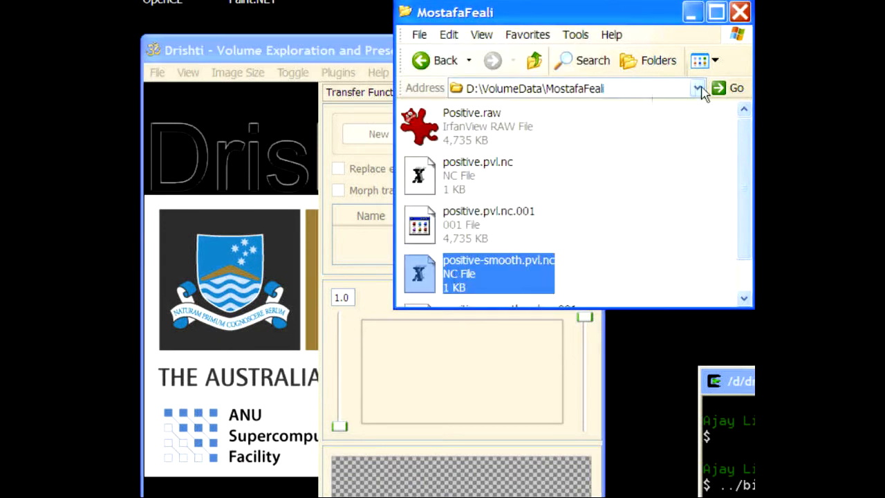
- Load positive-smooth.pvl.nc into Drishti for rendering
click(700, 60)
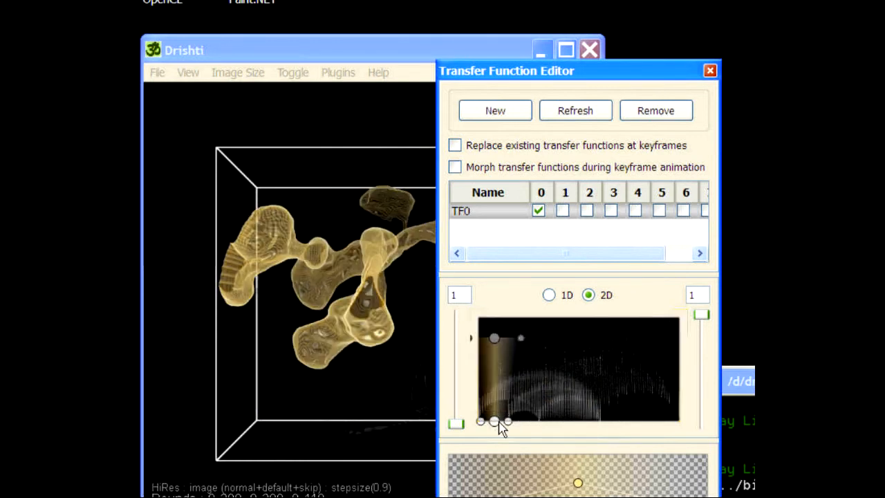
- Reshape TF0 in the 2D histogram over the low-value pore region until pores render solid cream
drag(506, 422, 495, 421)
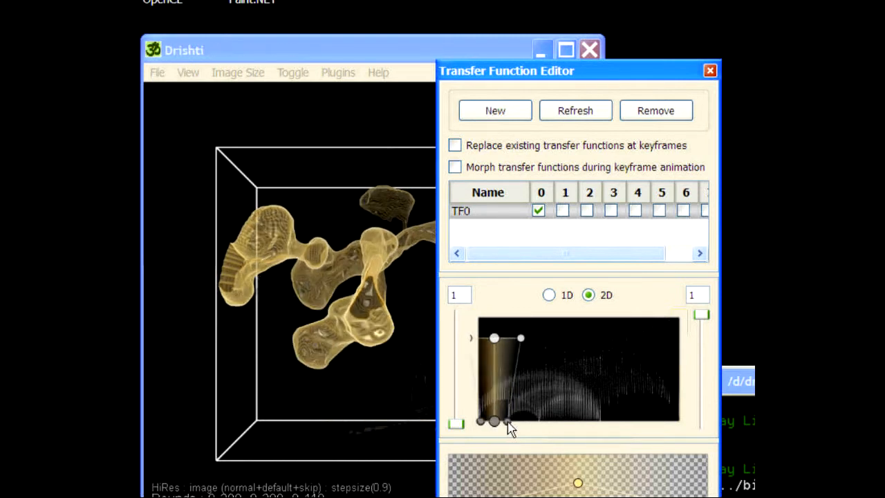
drag(509, 427, 497, 420)
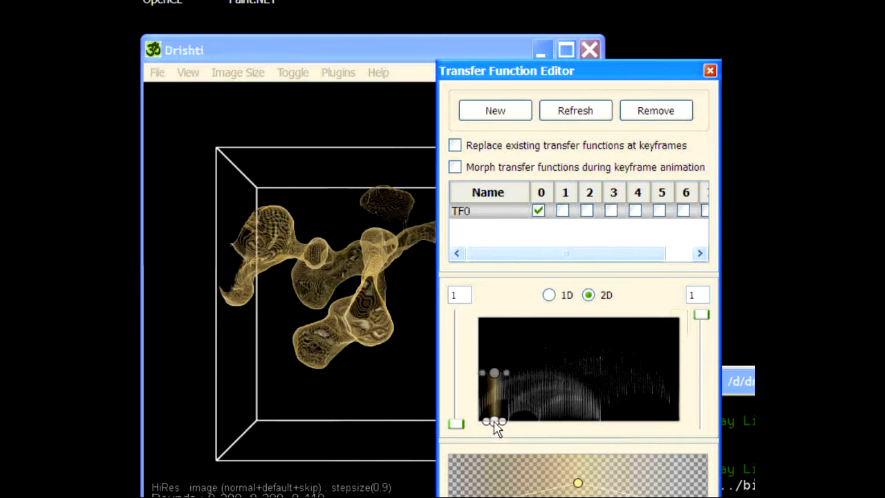
drag(495, 422, 522, 403)
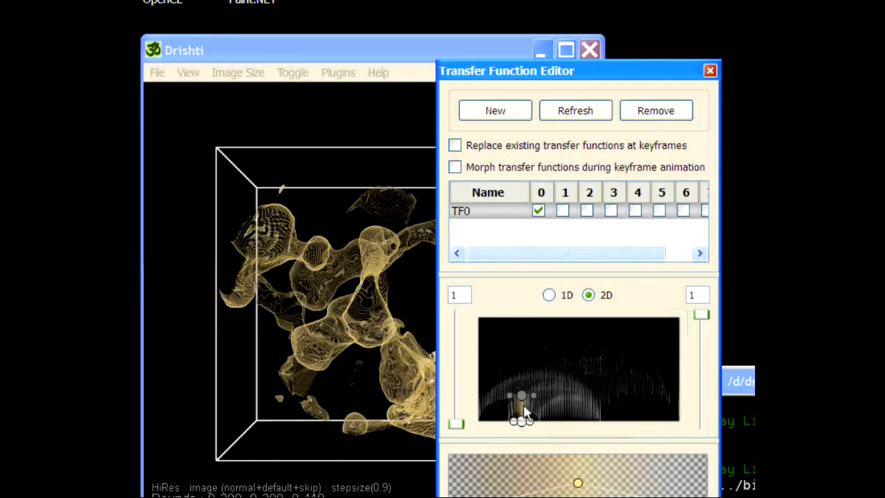
drag(522, 407, 508, 422)
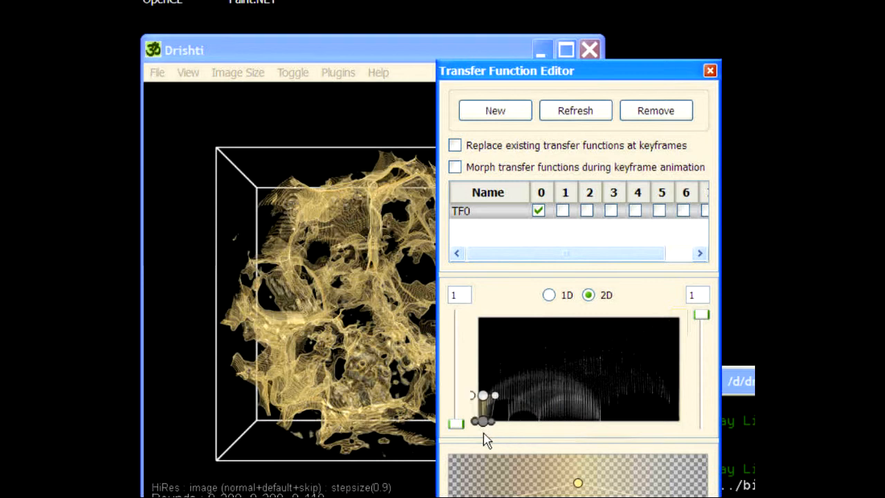
click(495, 111)
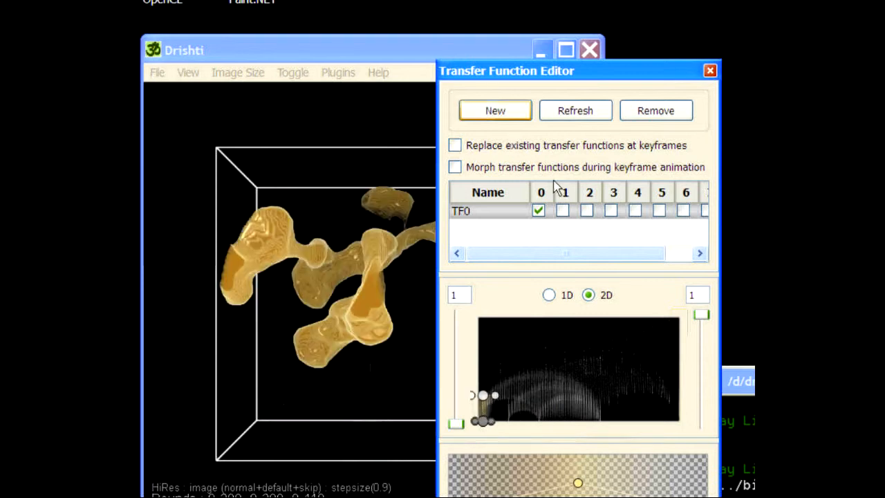
- Add TF 1 over the grey phase and give it a red colour gradient
click(495, 111)
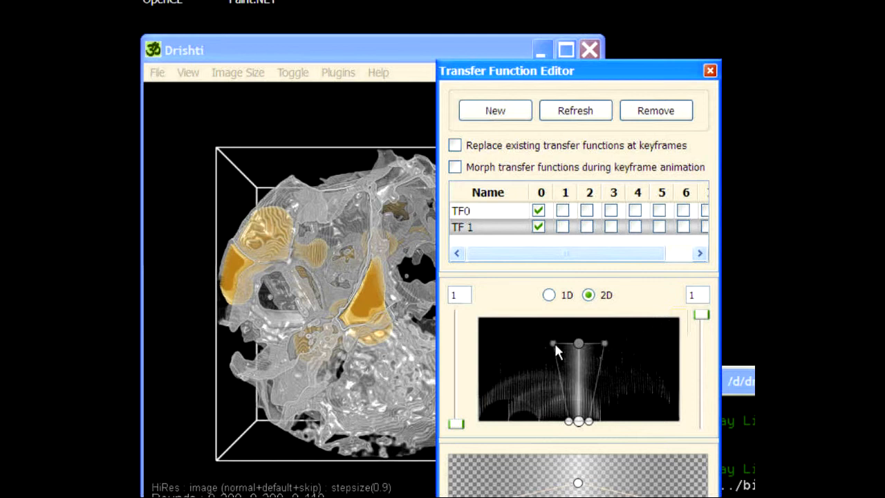
drag(578, 346, 579, 394)
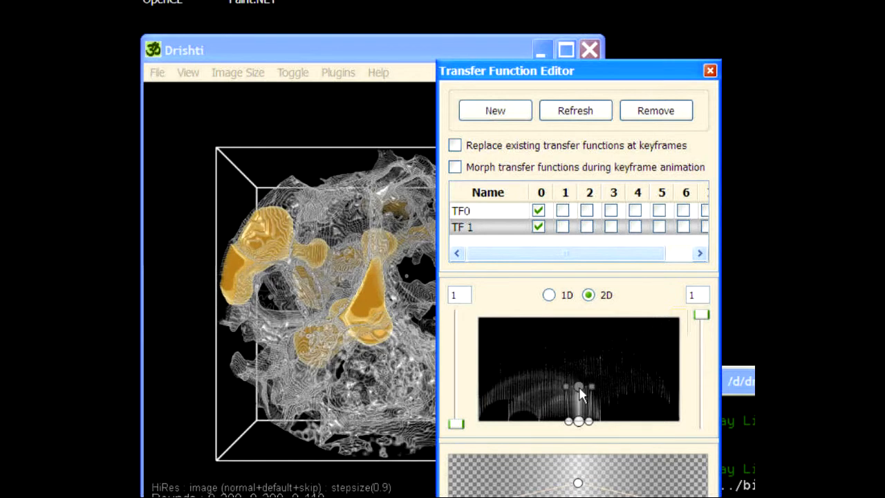
drag(579, 394, 569, 422)
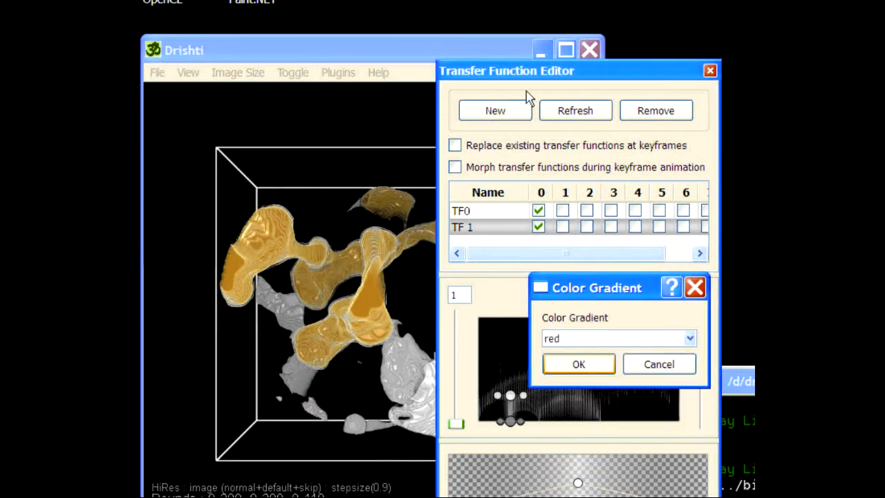
click(577, 364)
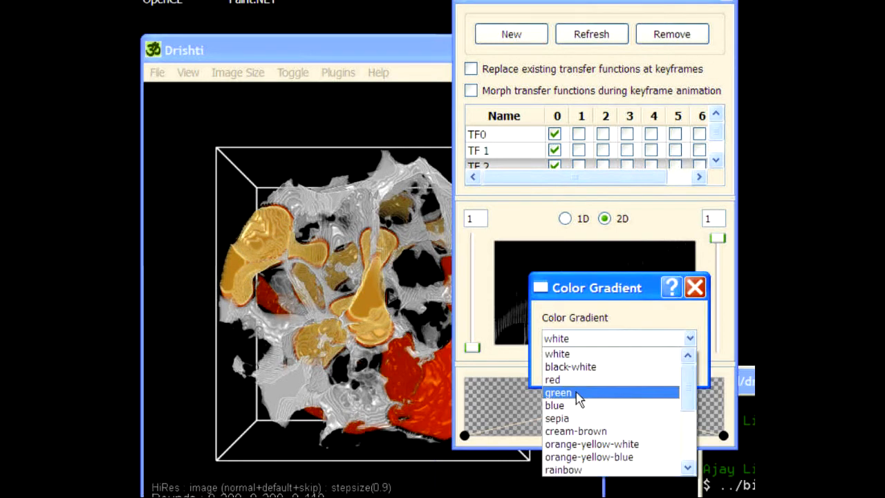
- Colour TF 2 green for the third phase and add a fourth transfer function TF 3
click(559, 393)
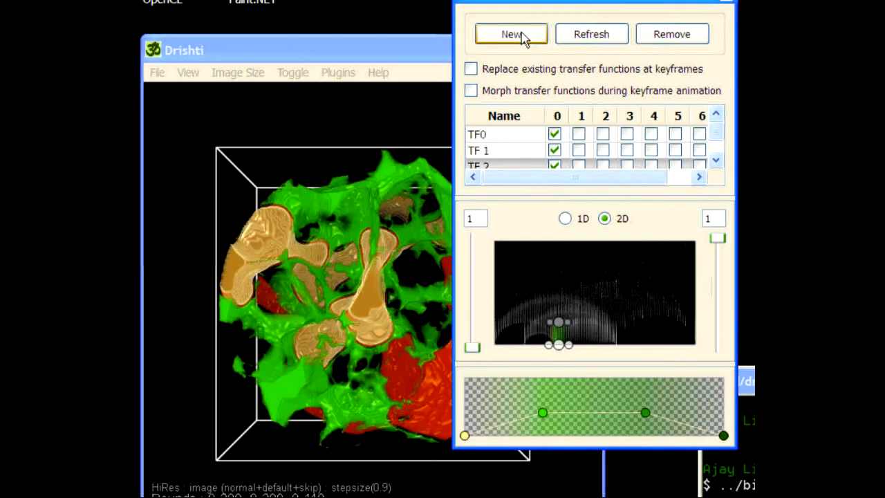
click(512, 33)
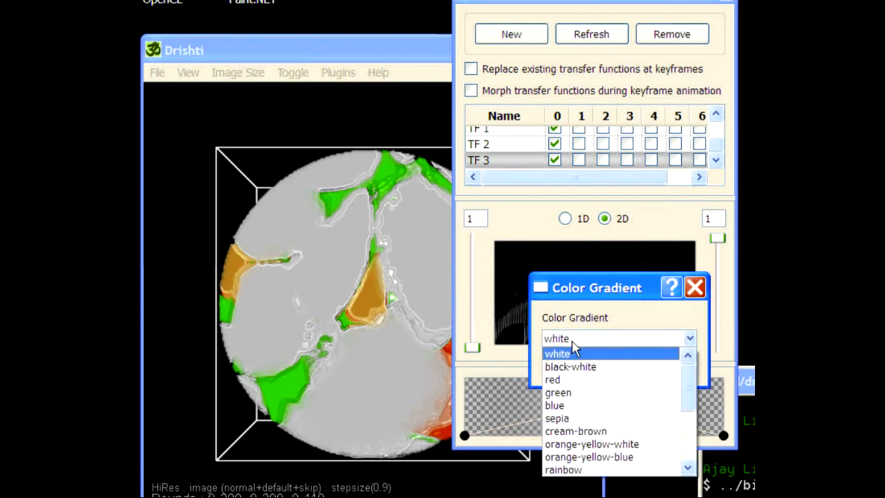
- Give TF 3 a blue gradient, position it over the remaining solid phase, and hide it from the rendering
click(555, 406)
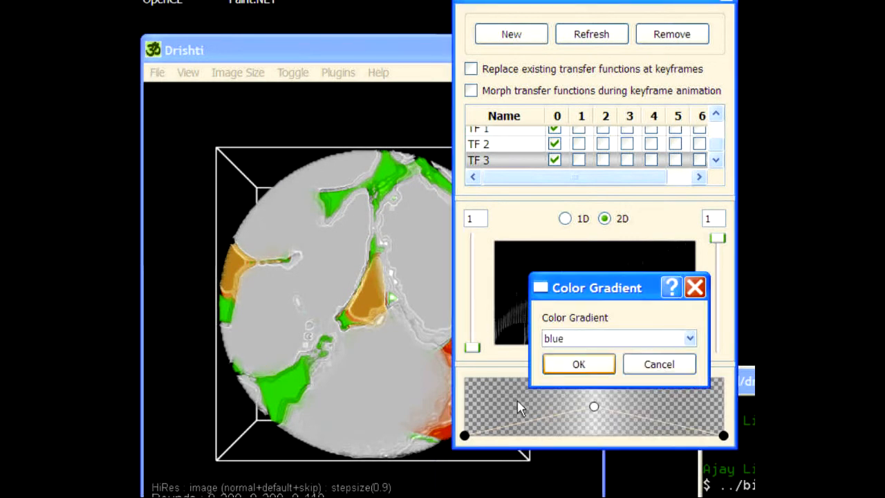
click(578, 364)
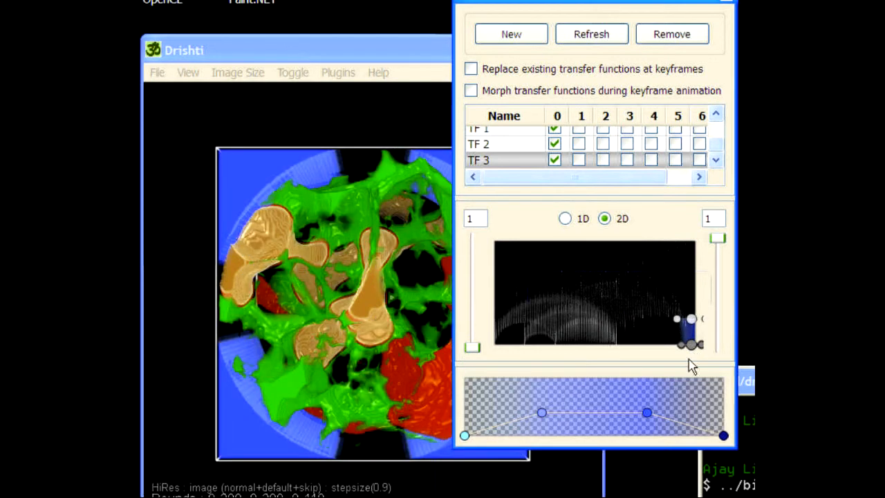
drag(690, 332, 619, 339)
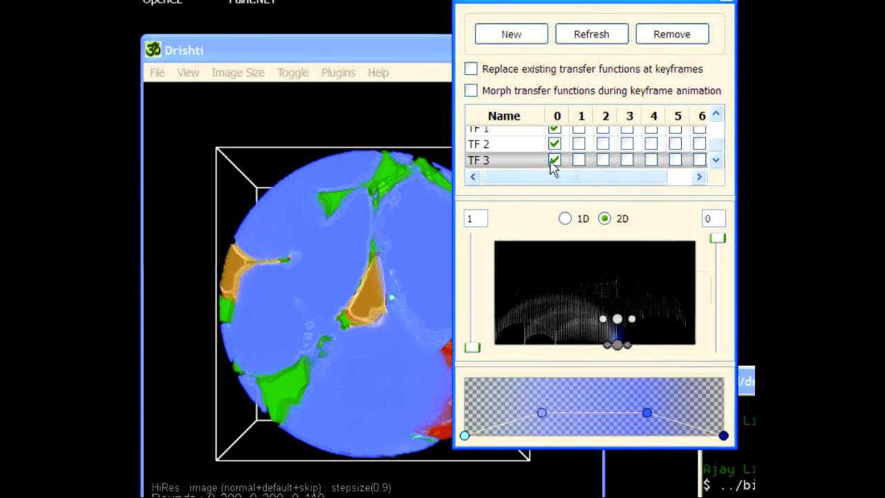
click(553, 161)
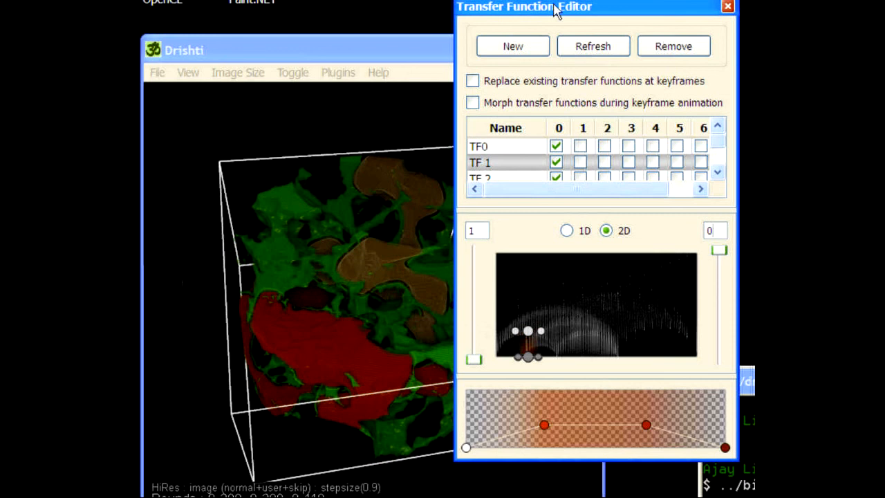
- Close the Transfer Function Editor, leaving red, green and cream phases rendered
click(728, 6)
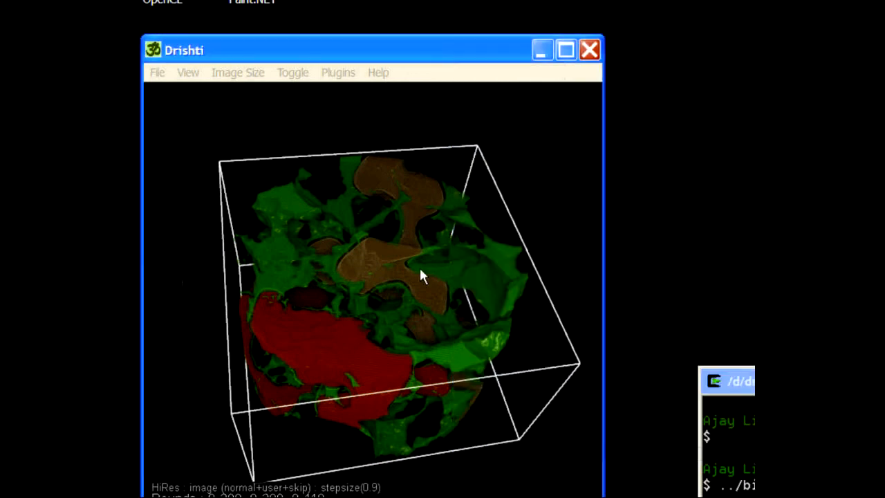